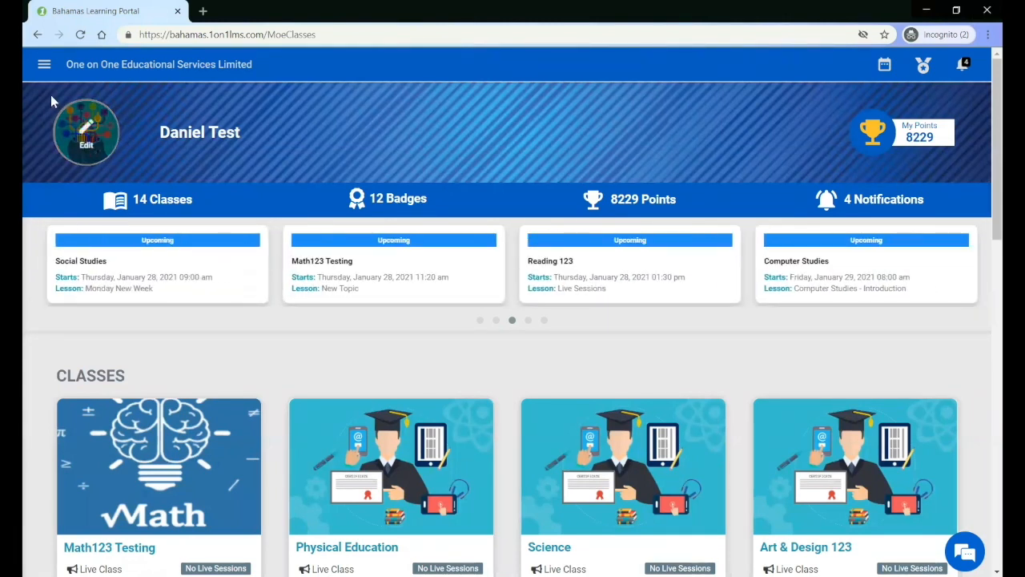
Open the Live Classes Timetable and scroll down to the Monday–Friday class blocks
left_click(44, 64)
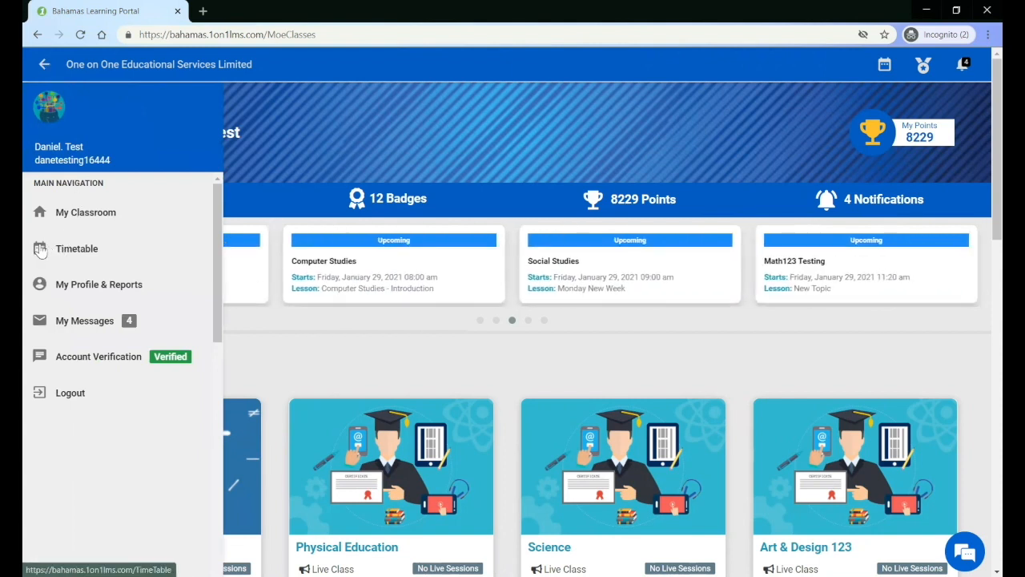
mouse_move(142, 248)
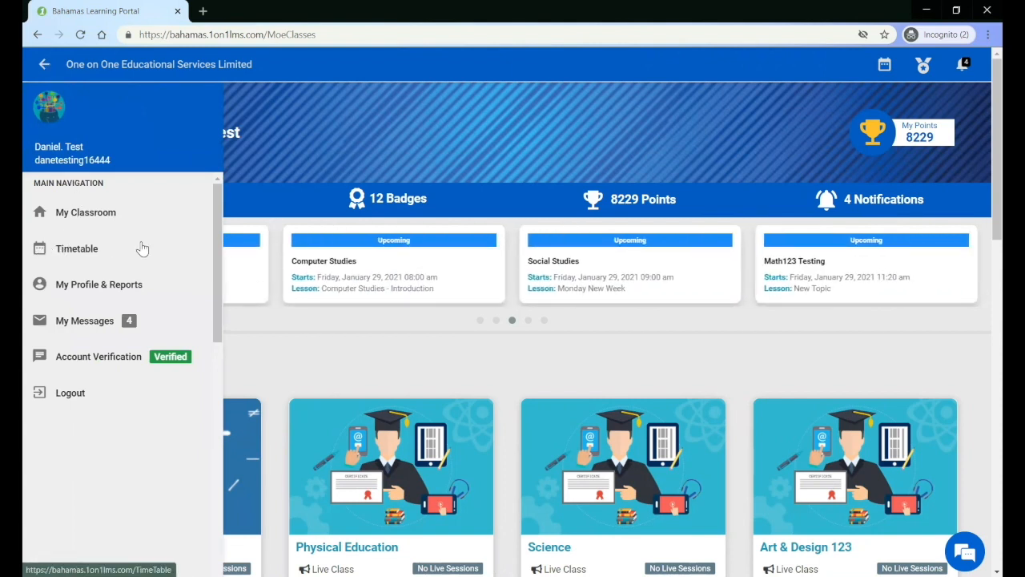
left_click(44, 64)
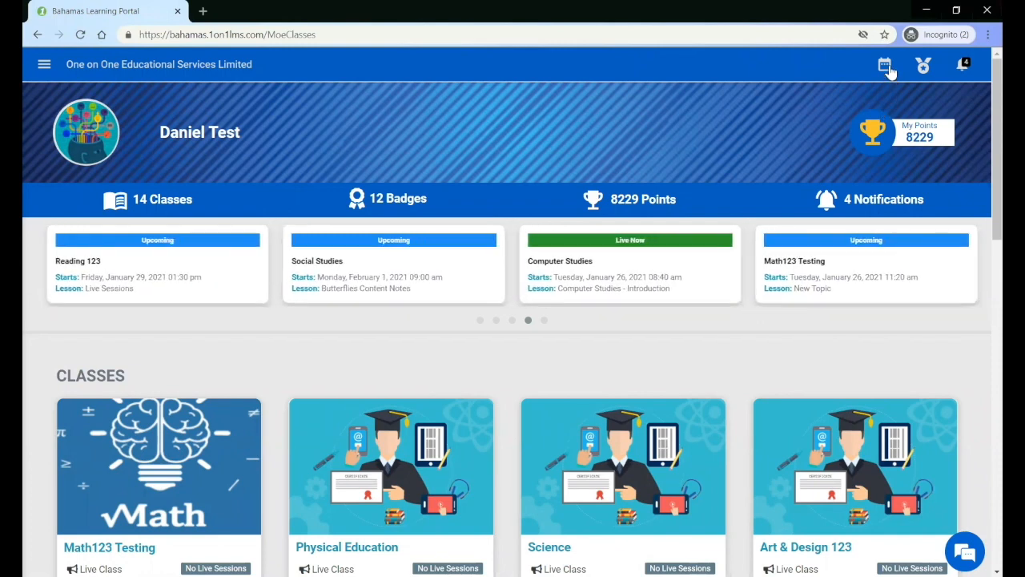
left_click(885, 64)
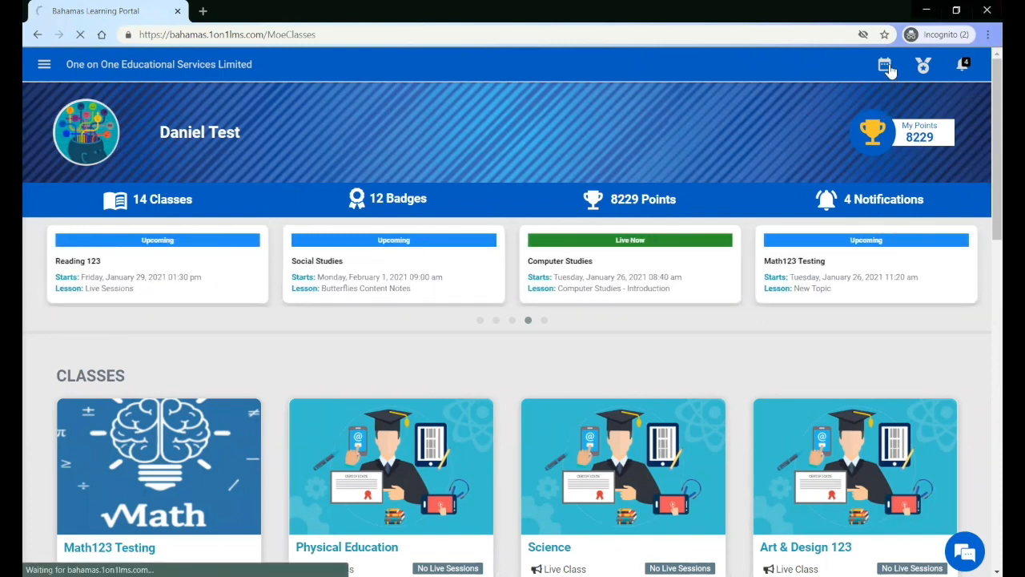
left_click(884, 65)
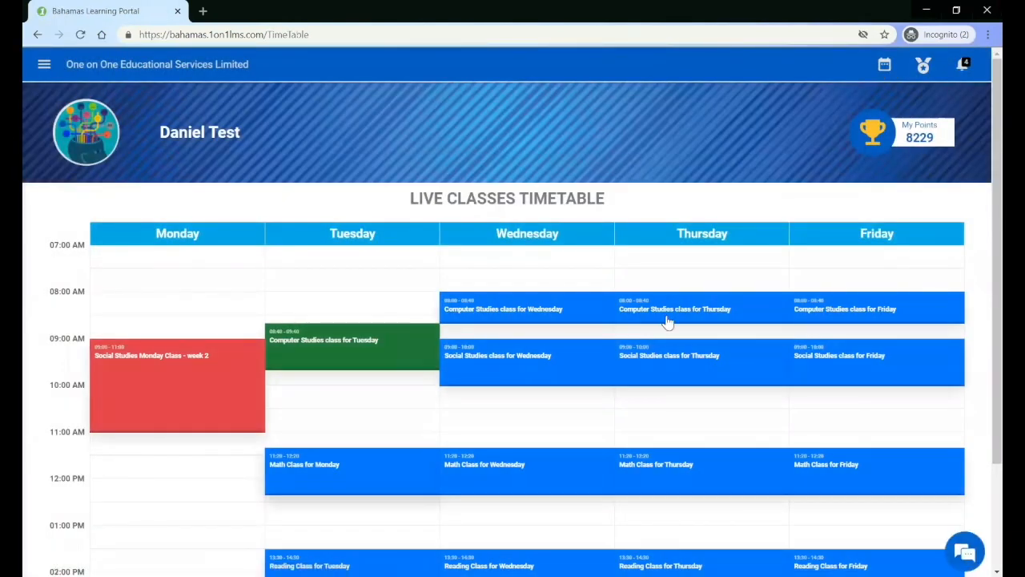
scroll("down", 3)
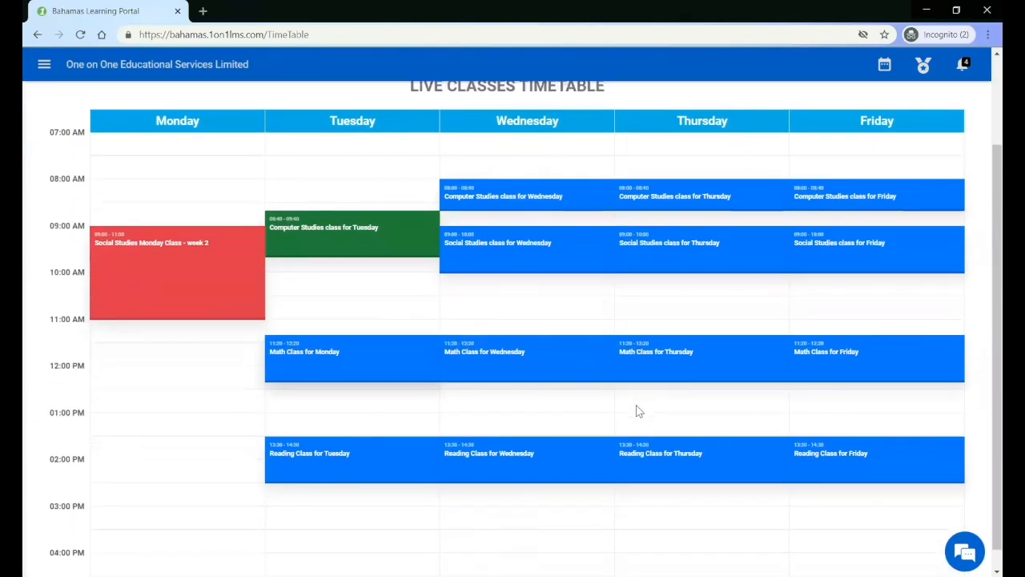
mouse_move(562, 414)
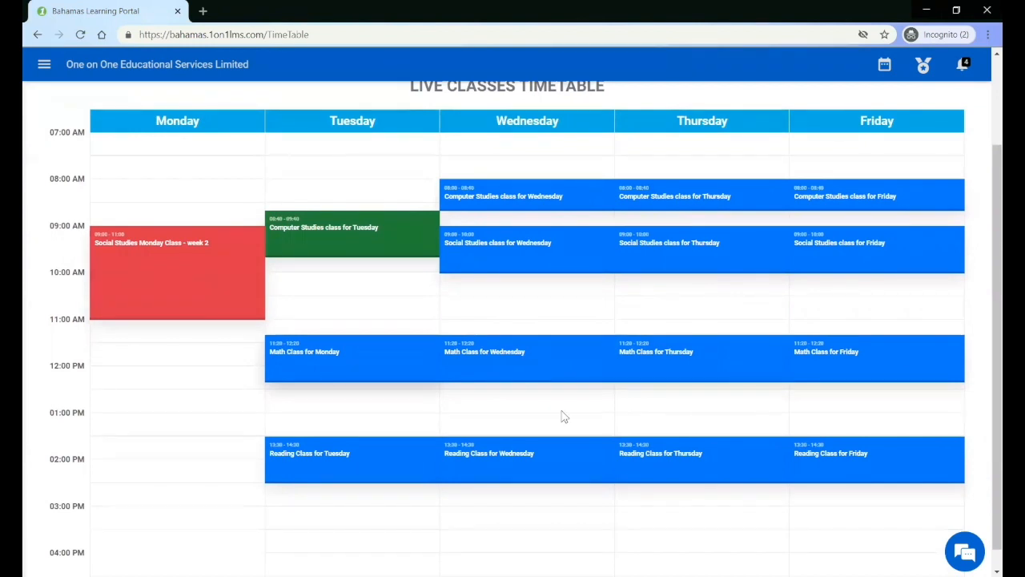
mouse_move(417, 361)
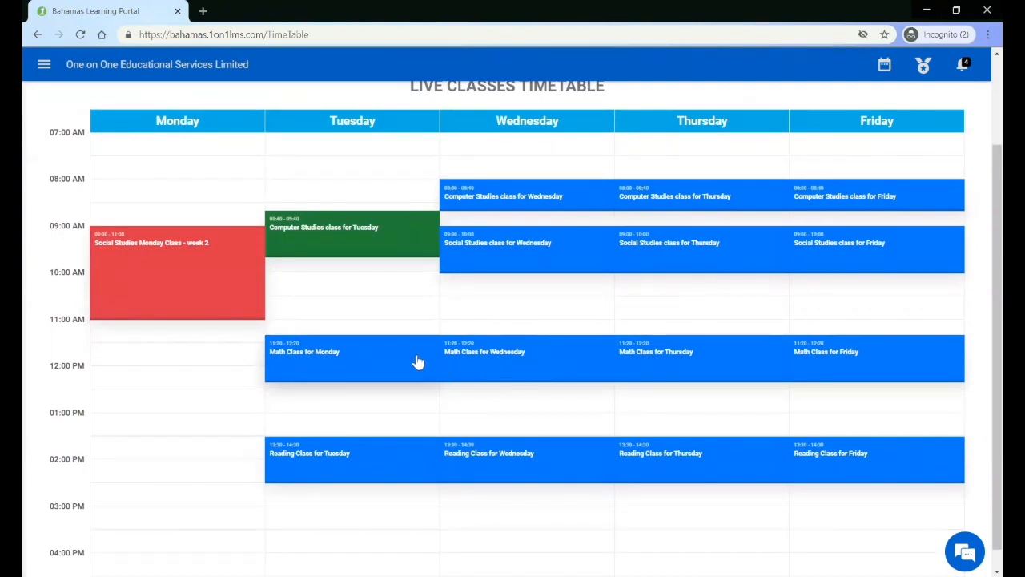
mouse_move(582, 357)
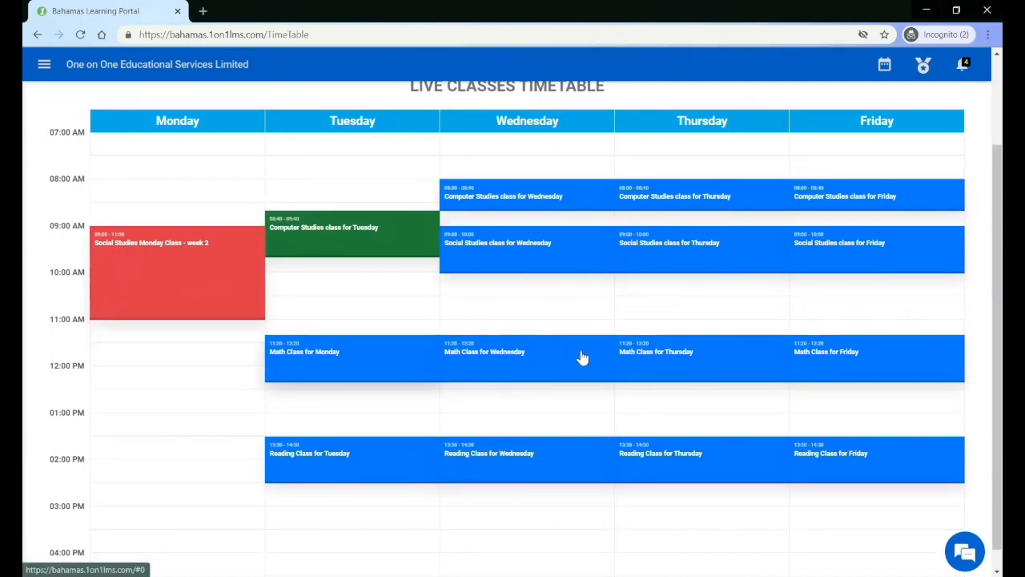
mouse_move(361, 241)
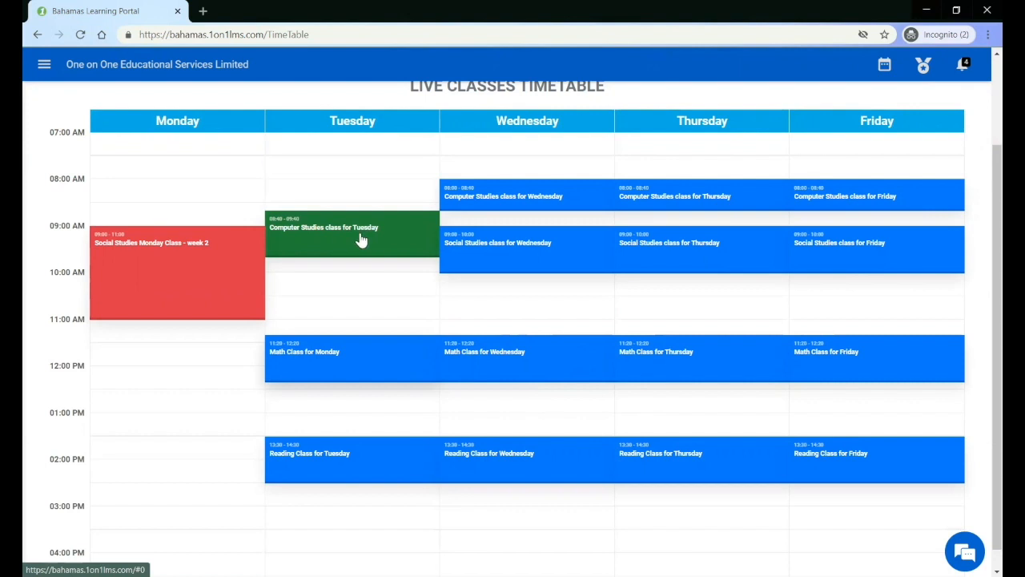
mouse_move(201, 242)
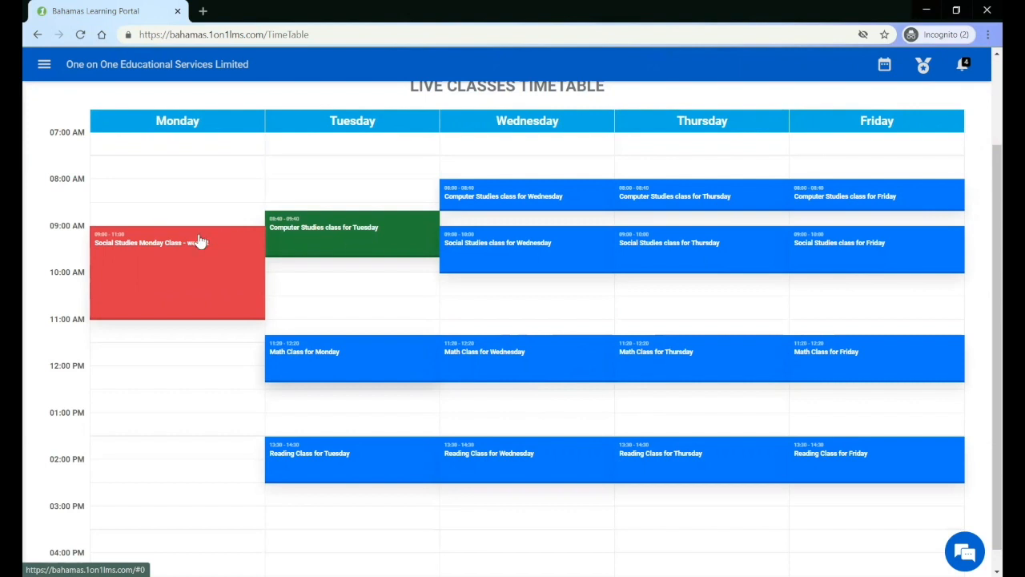
Show the Tuesday Computer Studies class details, then go to its class page
left_click(324, 227)
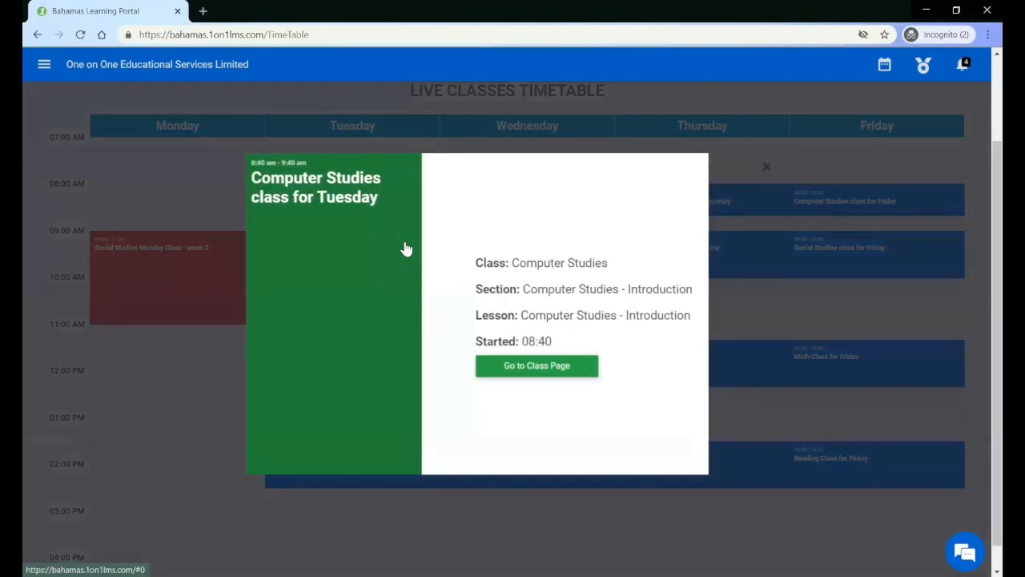
mouse_move(403, 303)
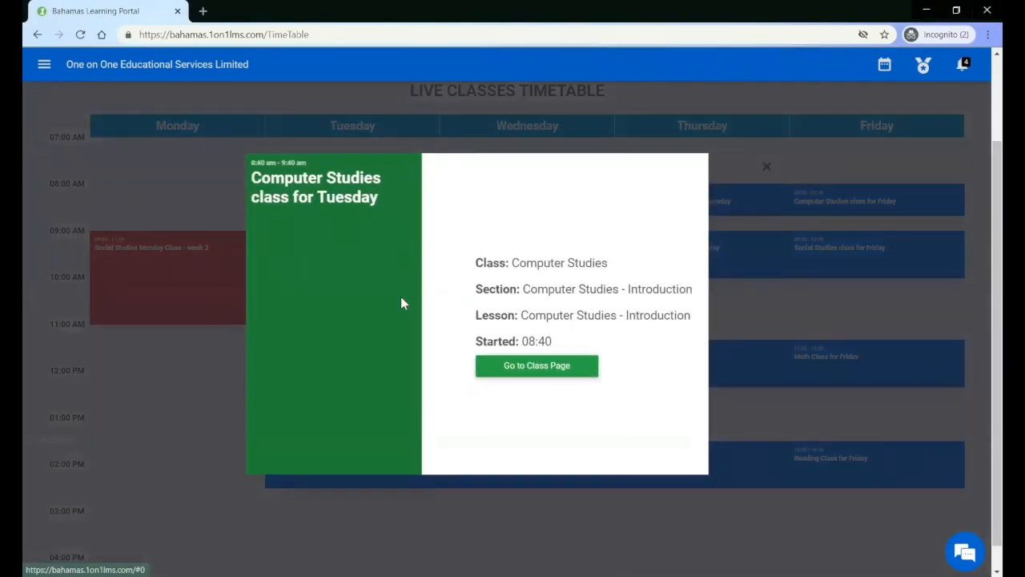
mouse_move(391, 200)
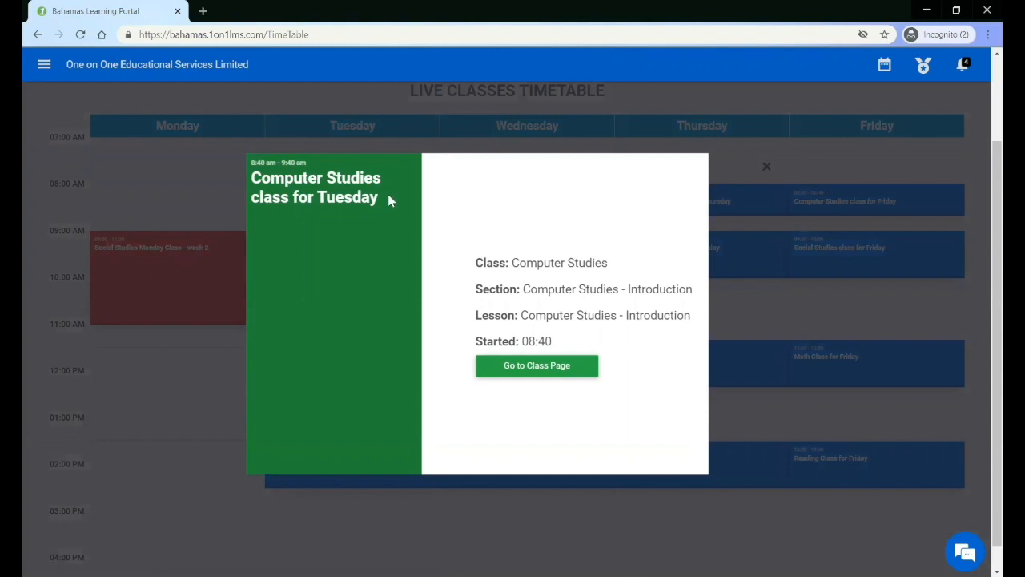
double_click(315, 188)
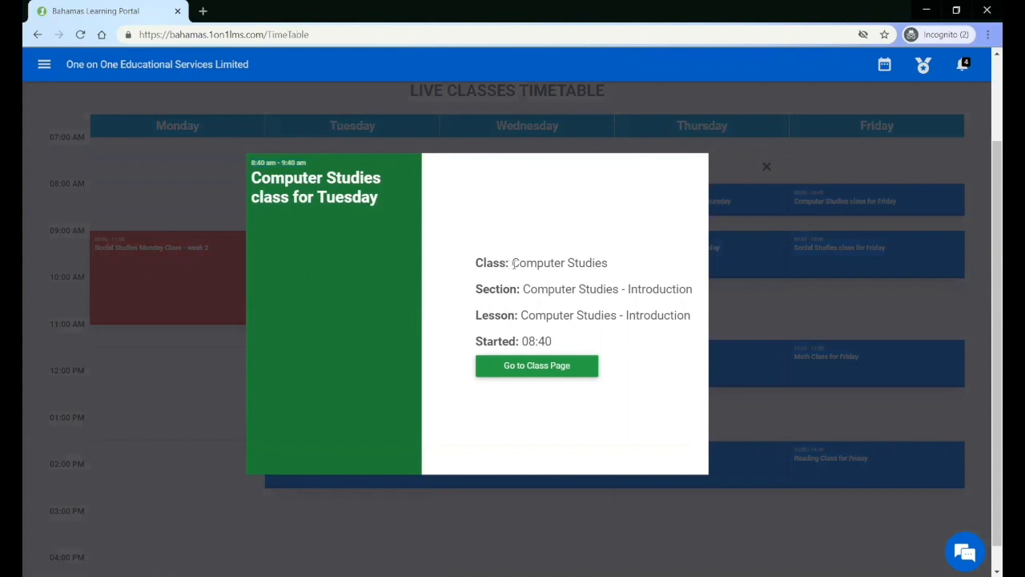
double_click(559, 263)
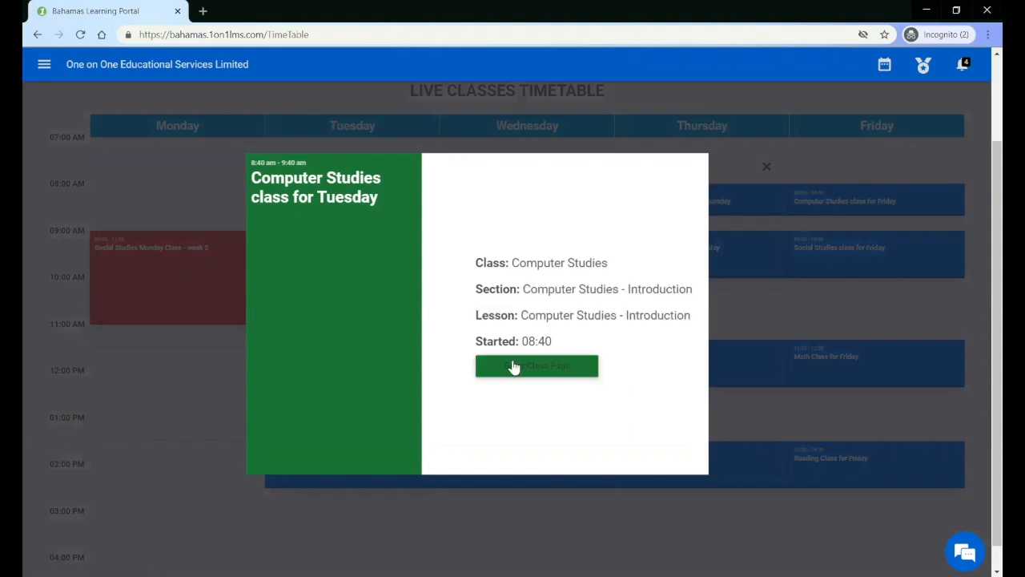
left_click(536, 365)
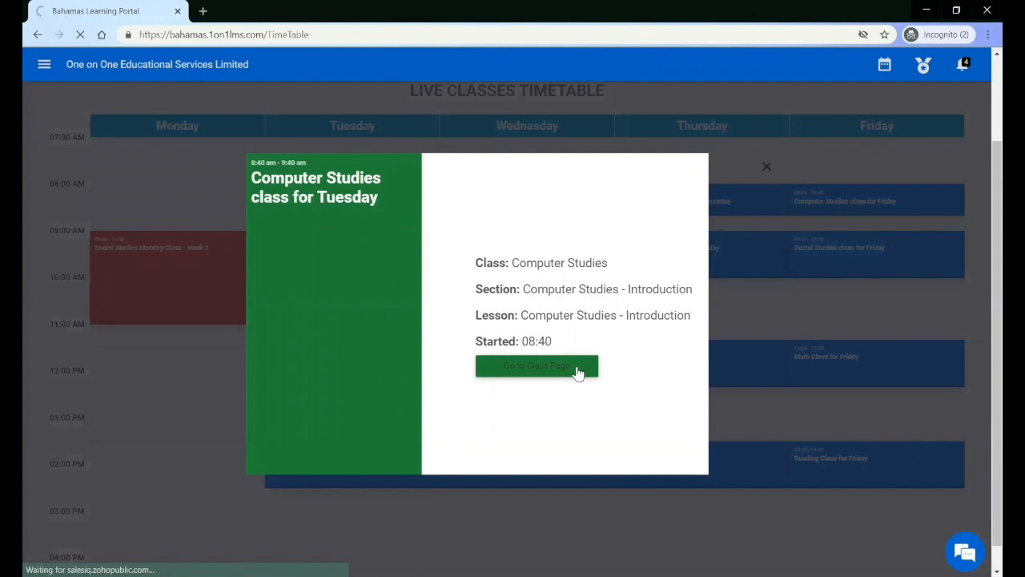
Join the Tuesday Computer Studies live session until the Processing dialog shows Ready!
left_click(536, 365)
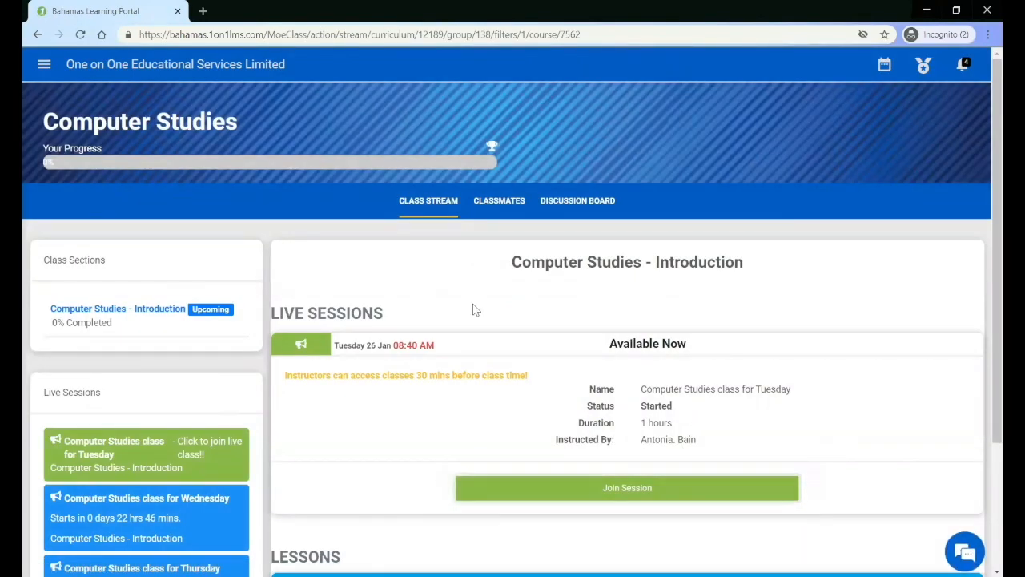
mouse_move(392, 321)
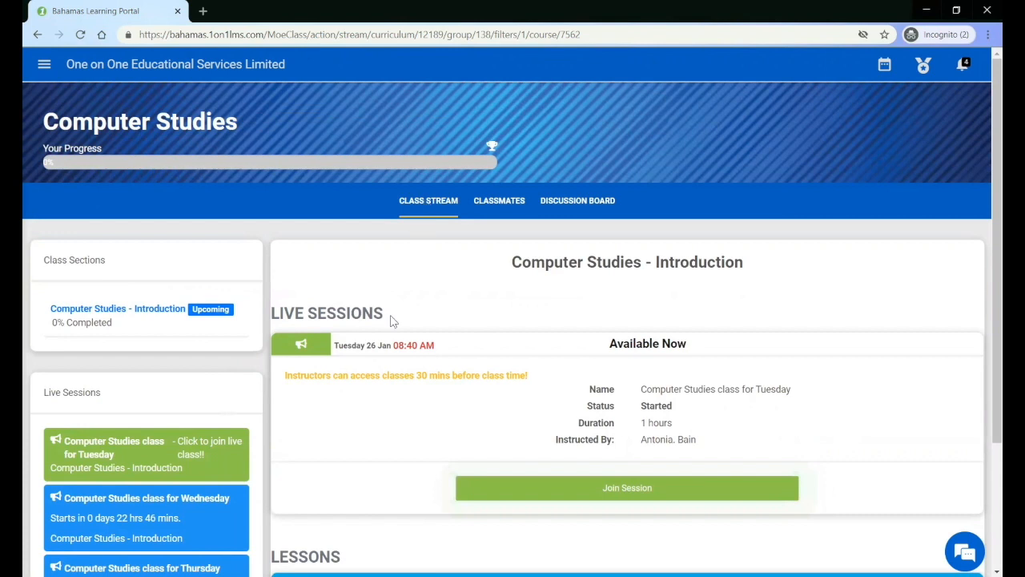
mouse_move(388, 408)
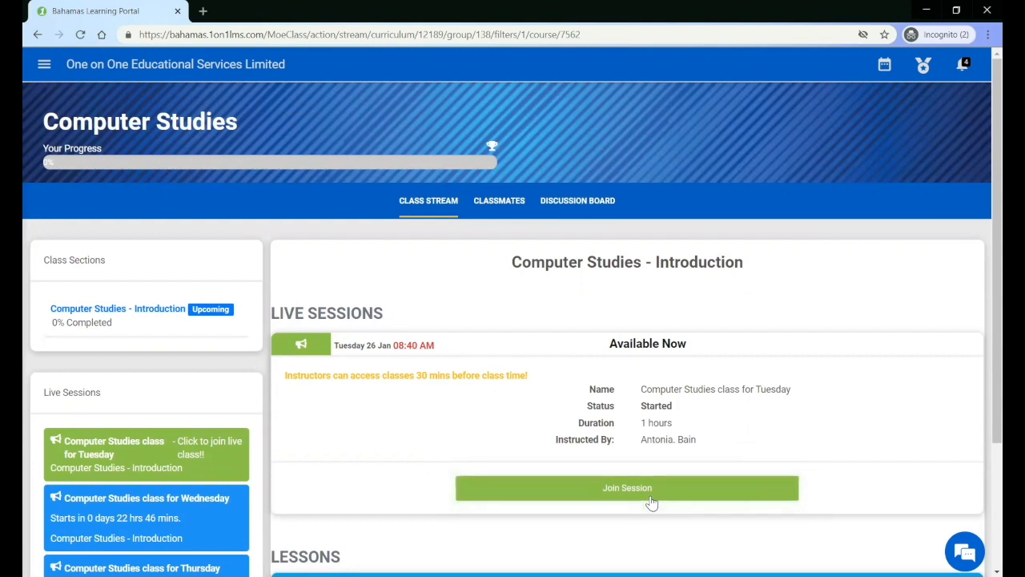
mouse_move(629, 489)
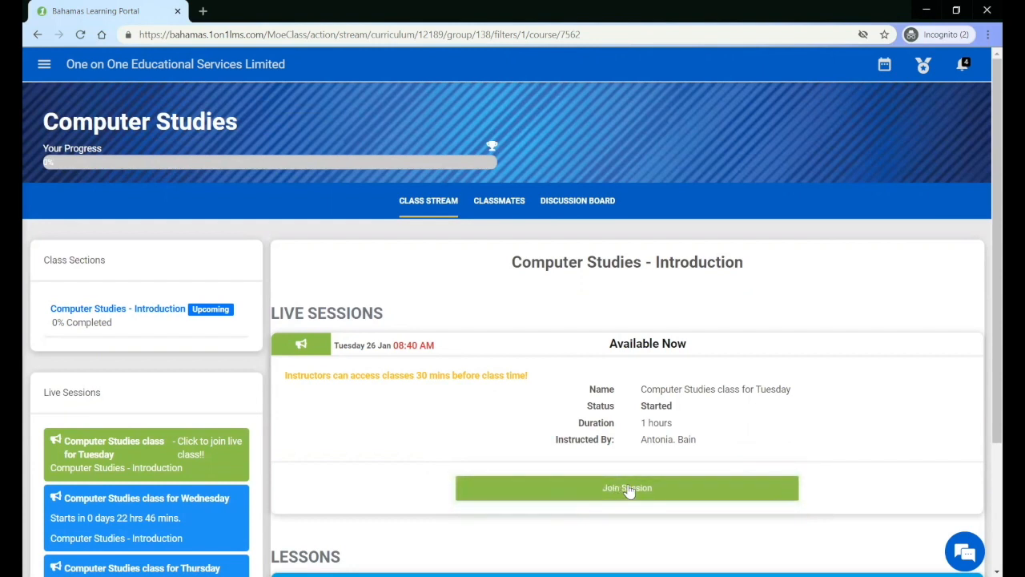
left_click(627, 488)
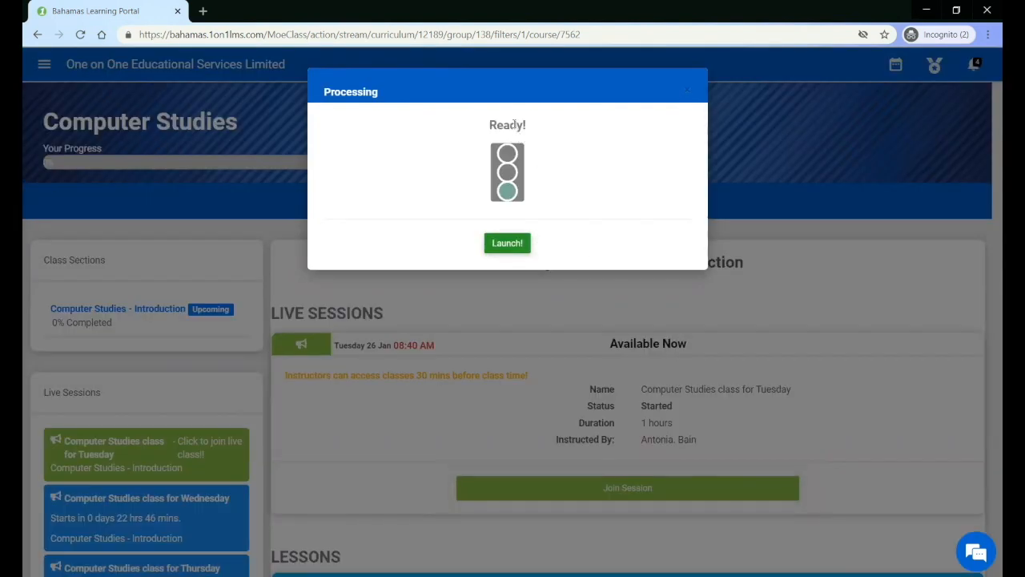
mouse_move(645, 68)
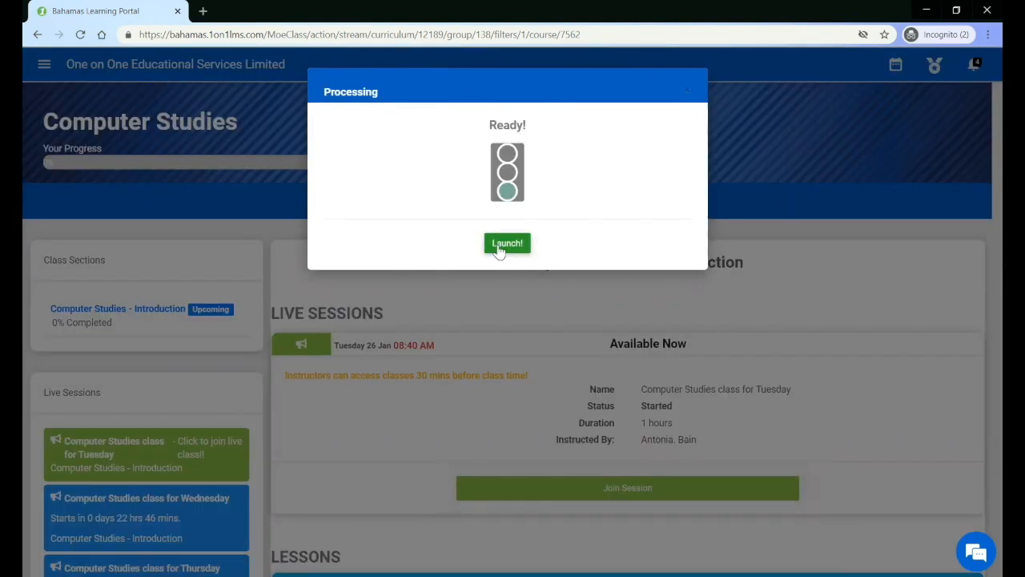
Launch the Computer Studies live session, opening the Zoom launch page in a new tab
left_click(507, 242)
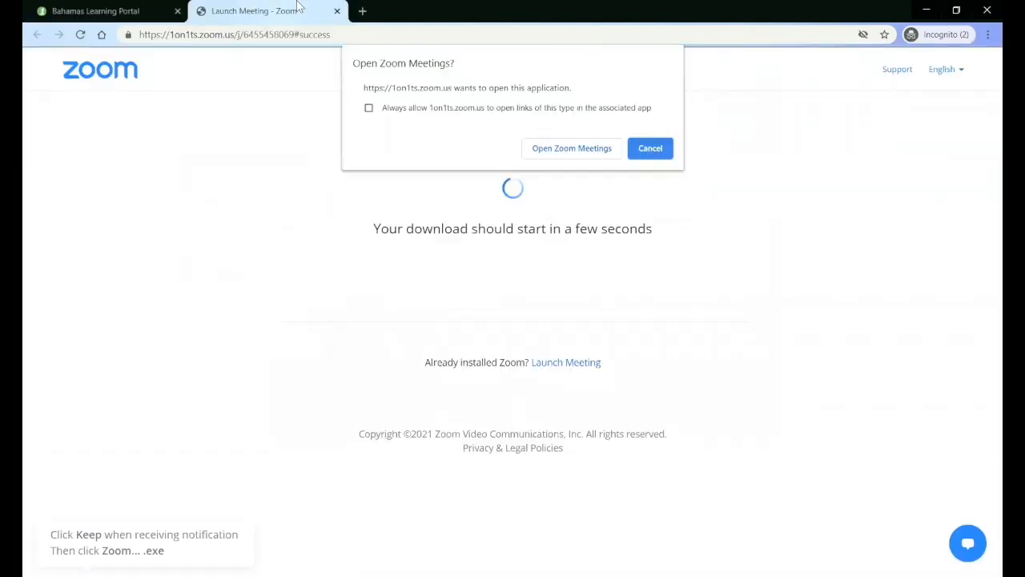
mouse_move(529, 78)
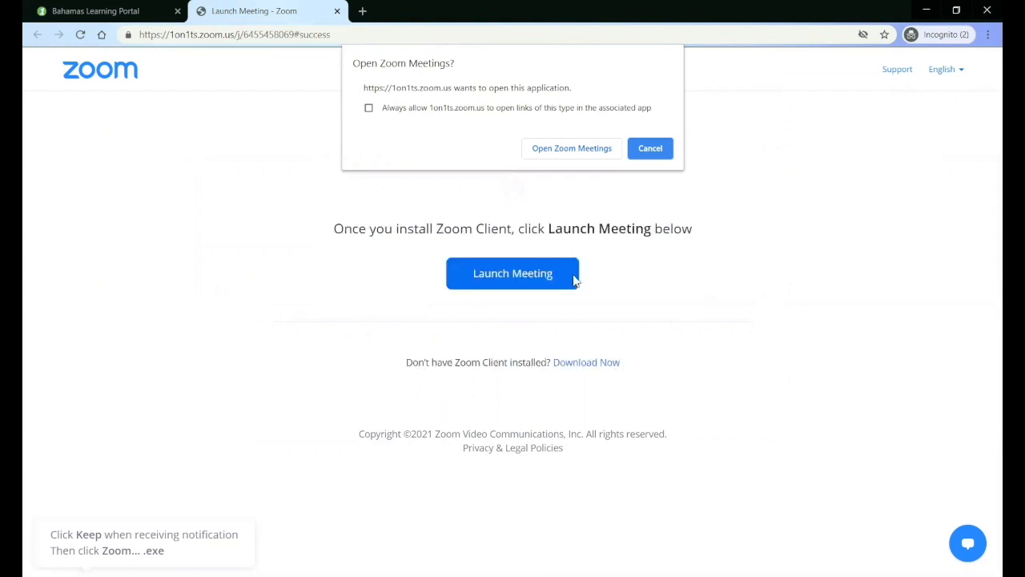
mouse_move(565, 208)
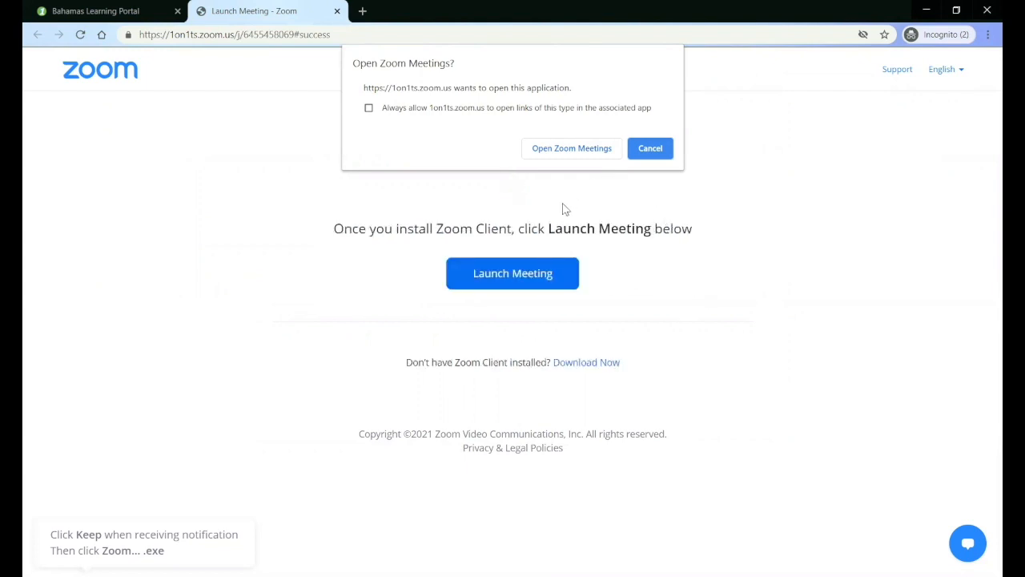
mouse_move(561, 273)
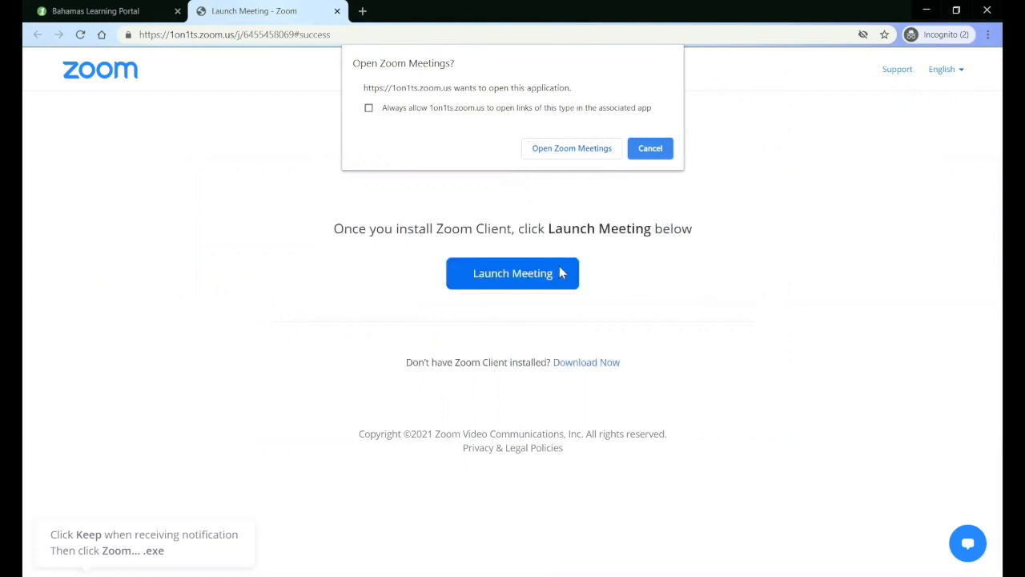
mouse_move(204, 272)
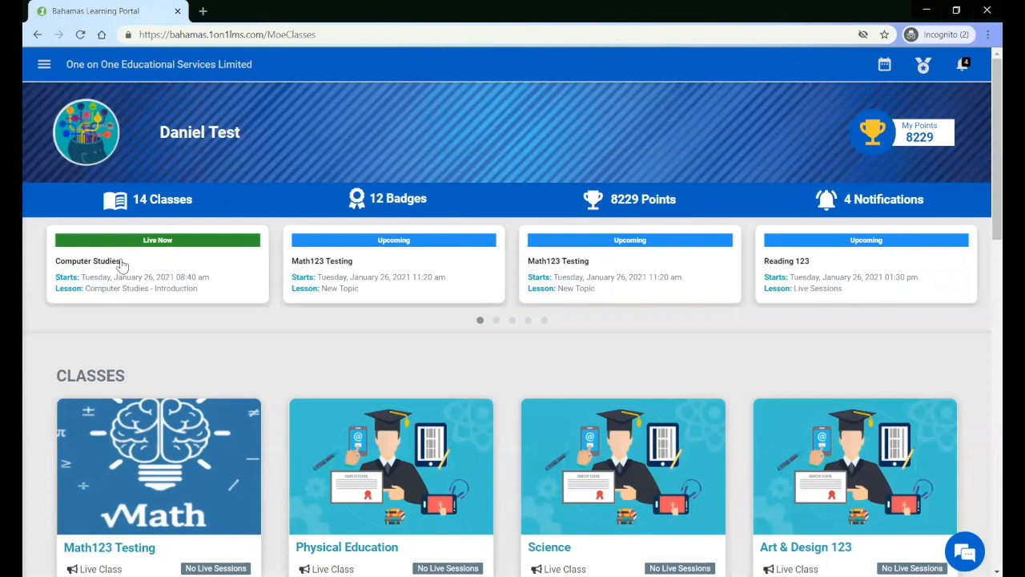
mouse_move(152, 270)
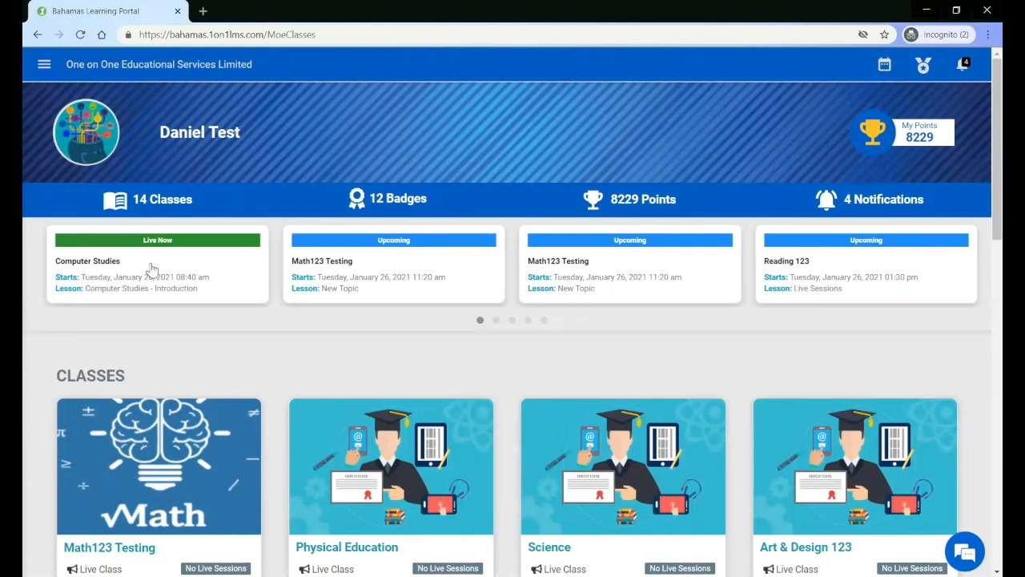
Open the Live Now Computer Studies card and scroll down to its Live Sessions and Lessons
left_click(157, 264)
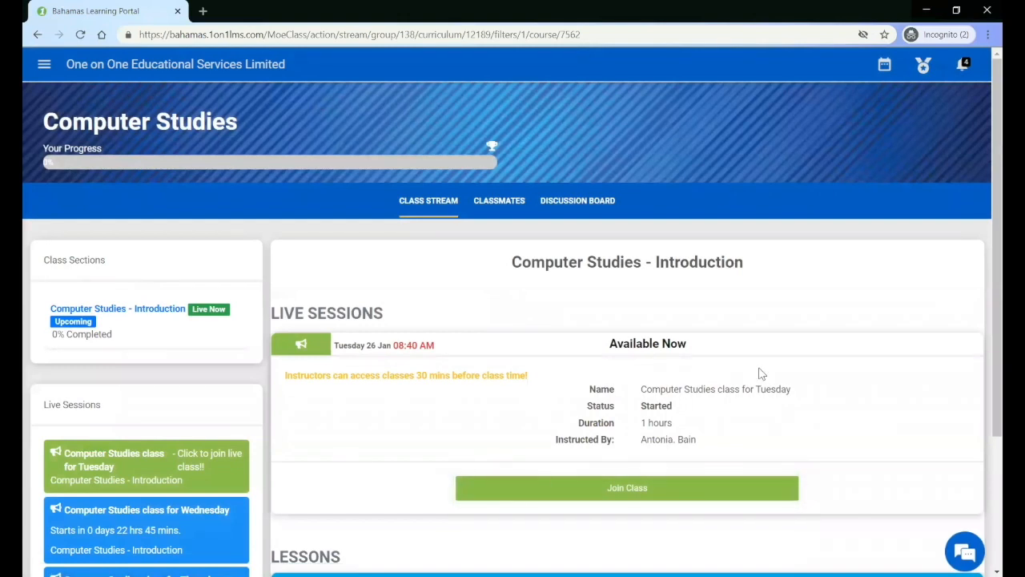
mouse_move(358, 245)
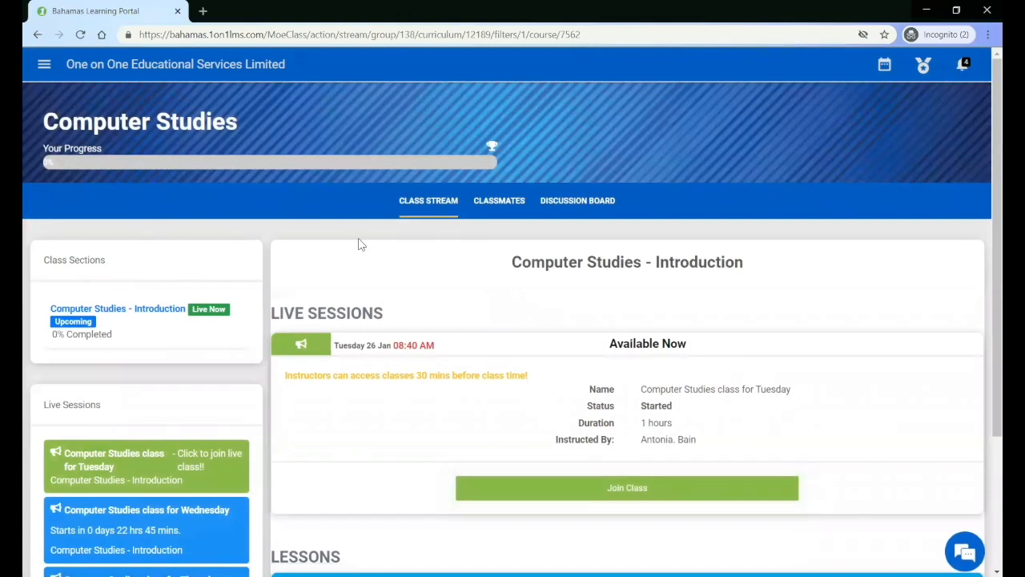
scroll("down", 3)
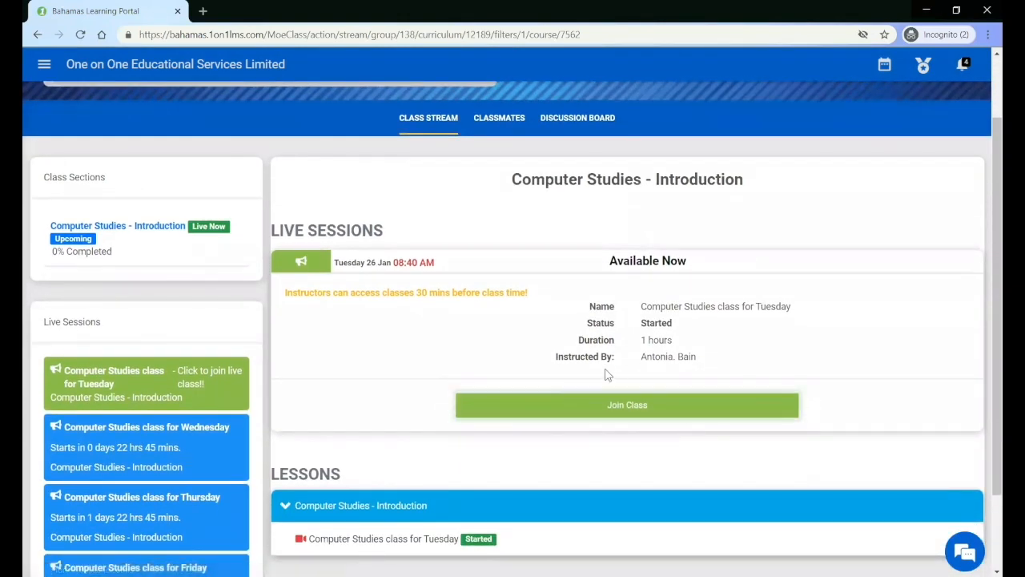
mouse_move(608, 462)
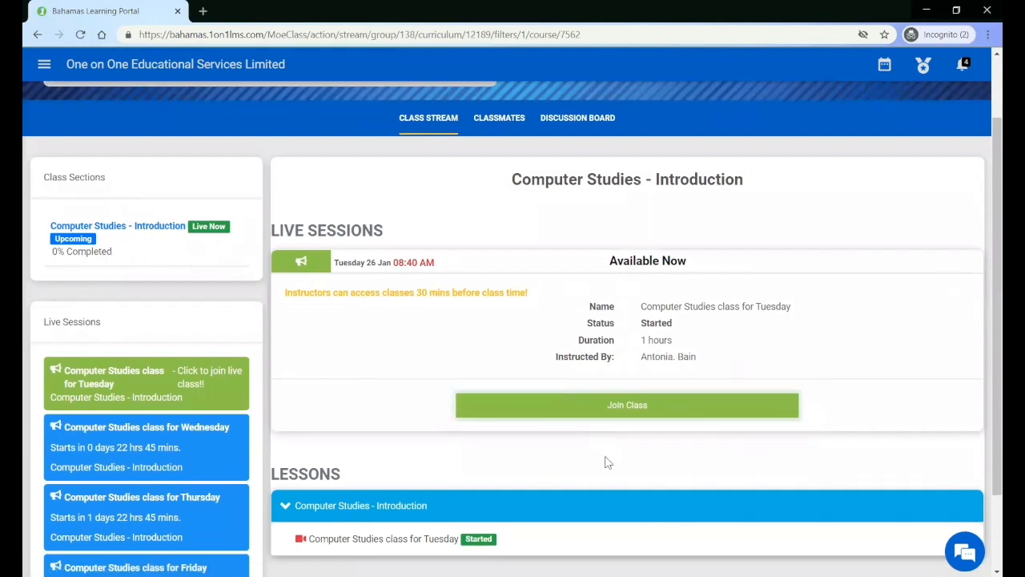
scroll("down", 3)
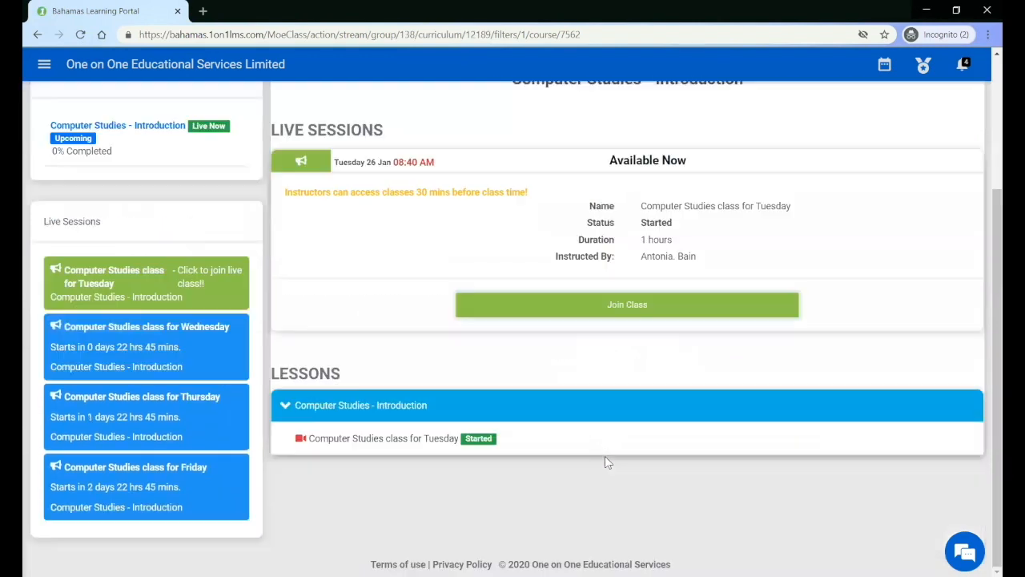
mouse_move(166, 335)
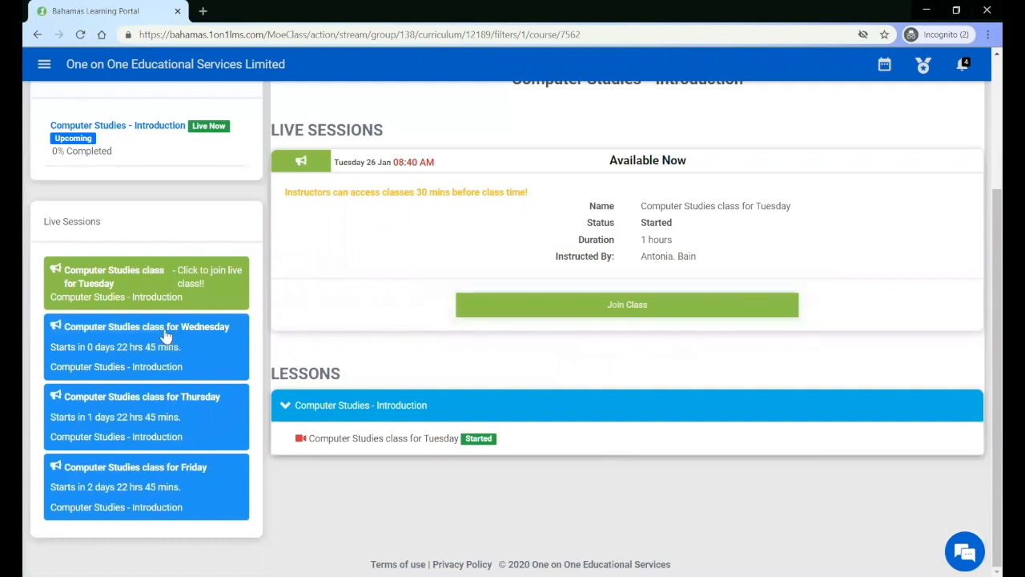
mouse_move(24, 389)
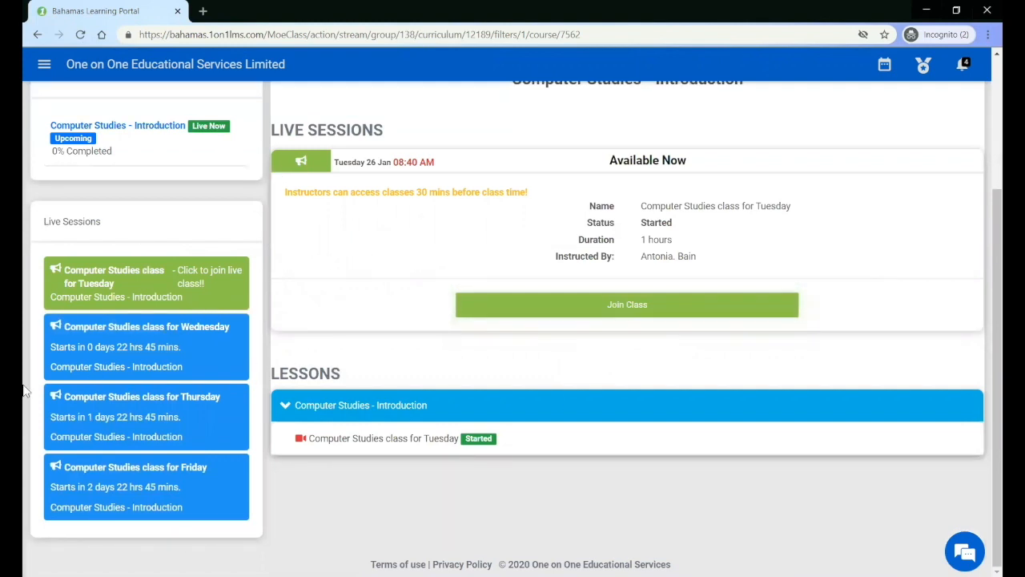
mouse_move(249, 411)
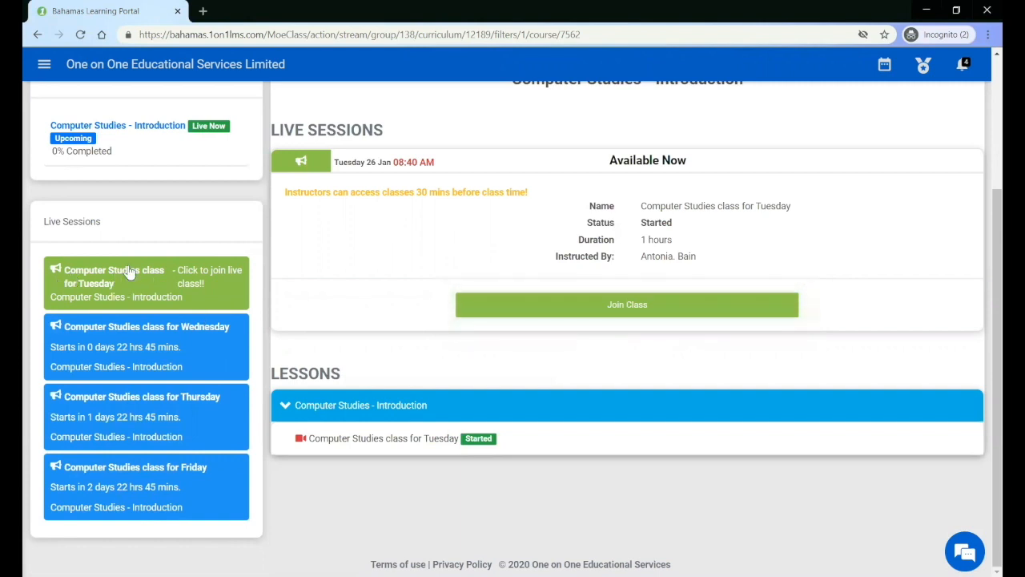
mouse_move(121, 332)
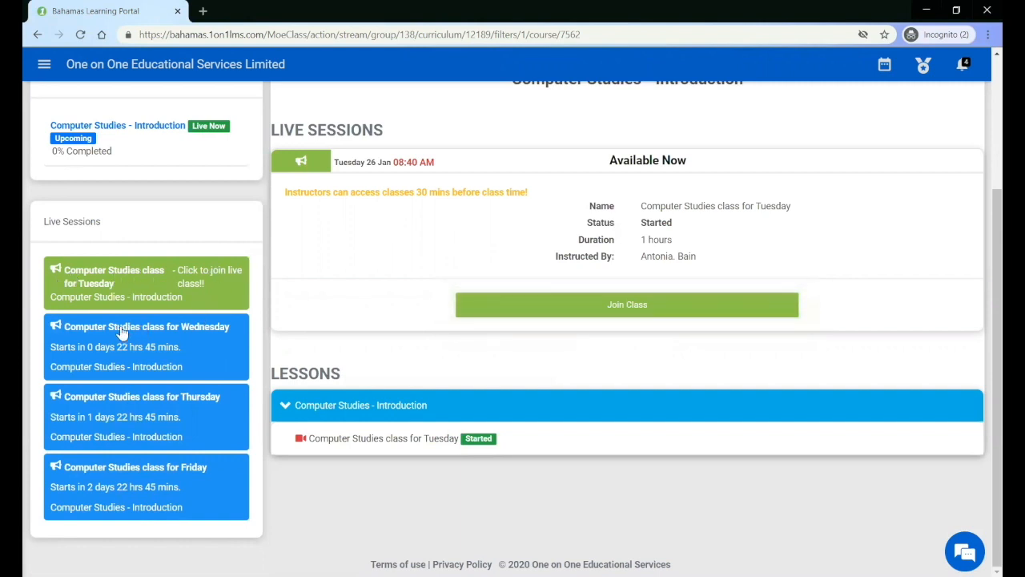
mouse_move(160, 366)
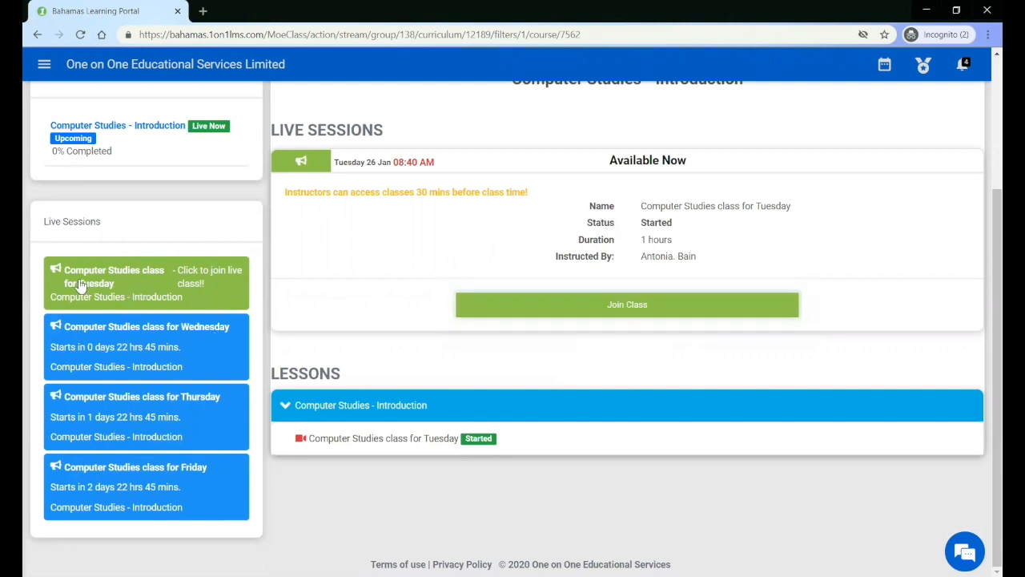
mouse_move(112, 340)
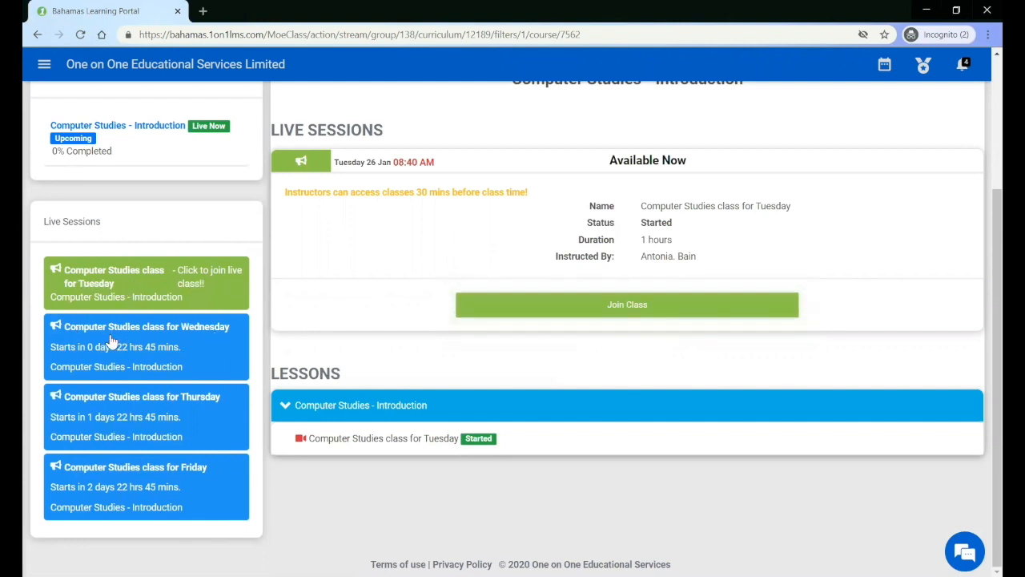